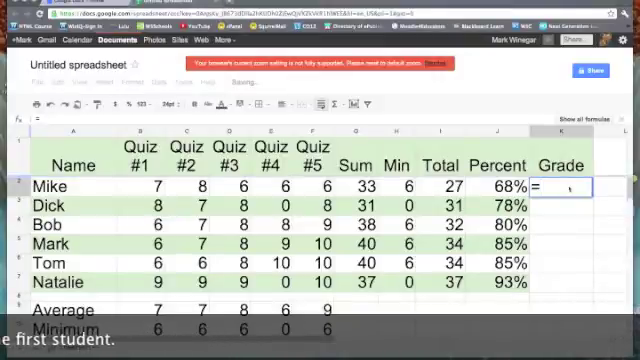
Step: Start Mike's grade formula in K2 as =if(J2>=.9,"A"
text(if()
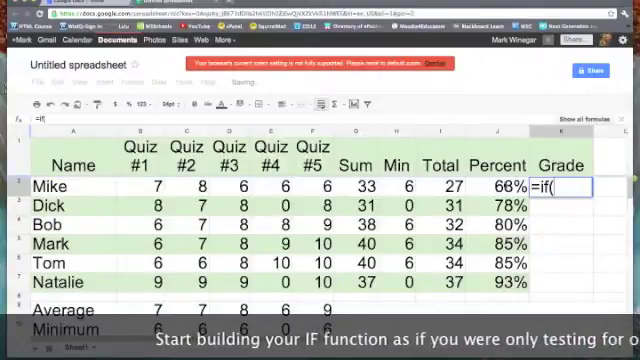
click(498, 190)
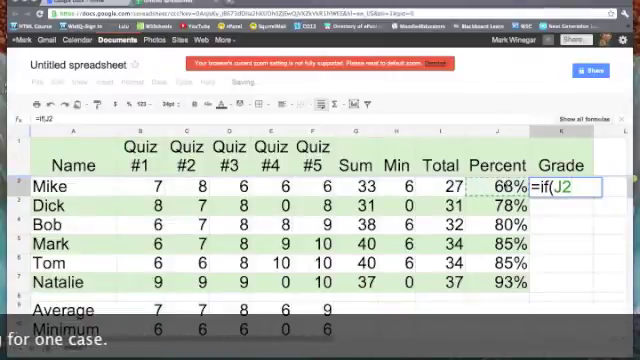
text(>)
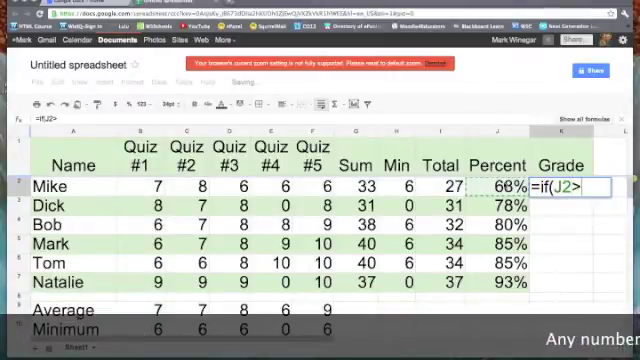
text(>=)
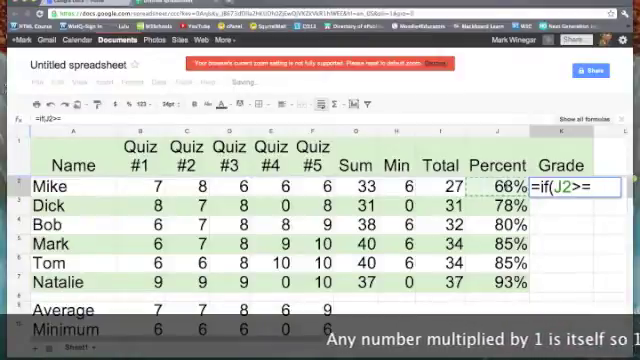
text(.9)
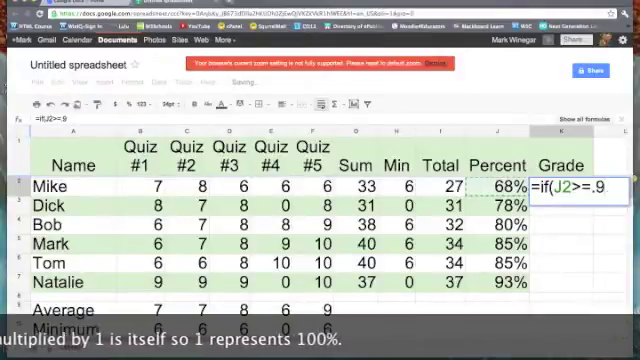
text(,)
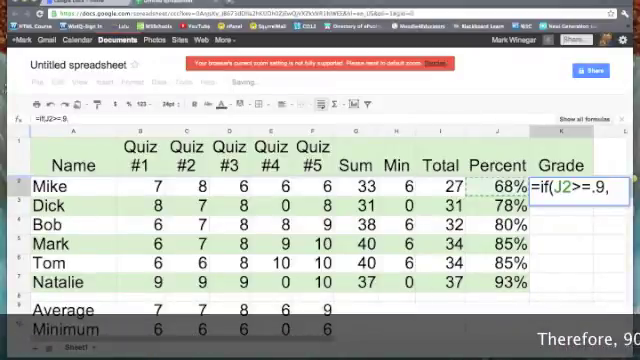
text(")
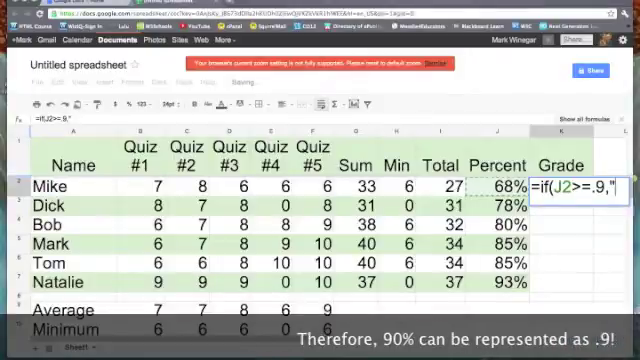
text(A",if()
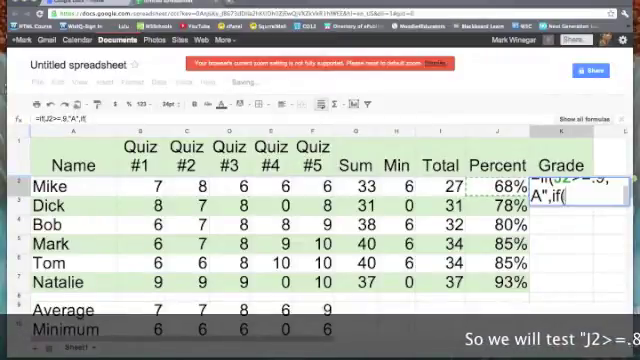
Step: Extend the formula with a nested if(j2>=.8,"B" case
text(j2>=)
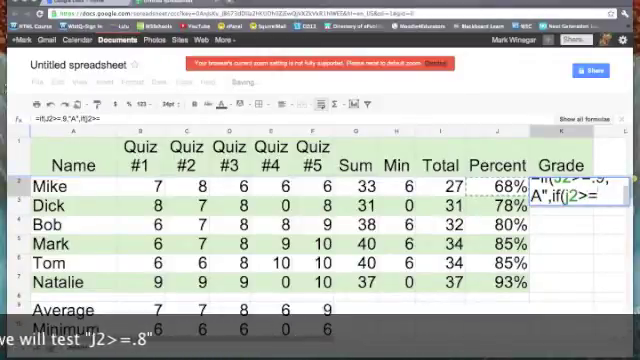
text(.8)
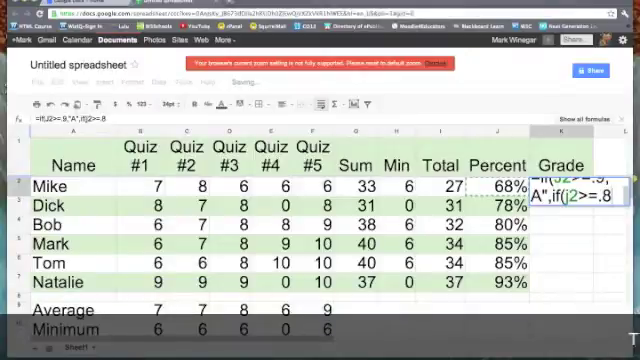
text(,"B",if(j2>=)
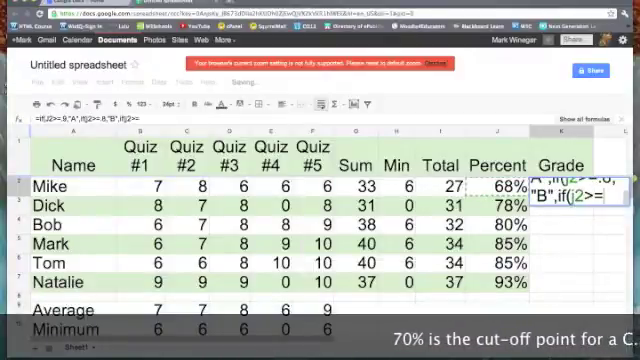
Step: Add the nested .7 "C" case and begin the .6 check
text(.7,"C",if(j2>=.6)
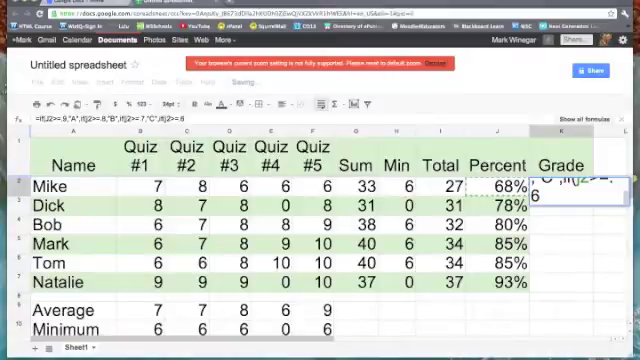
Step: Finish the formula with "D" and a final "F" and commit it
text(,"D")
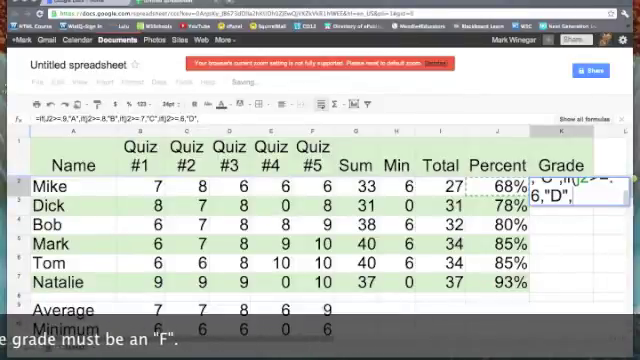
text(,"F")))))
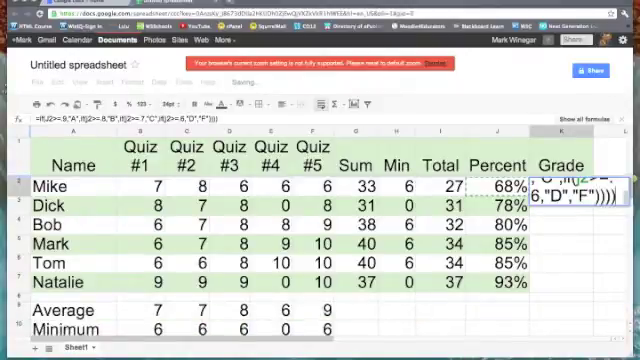
key(Return)
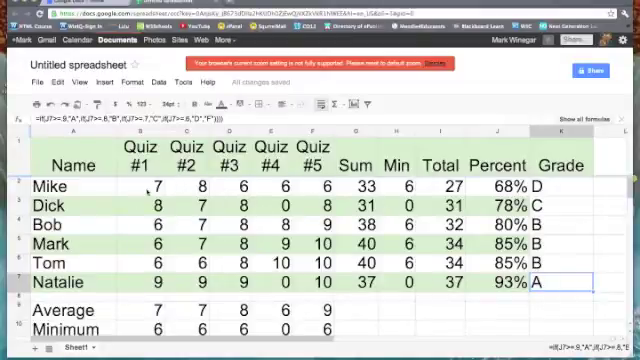
Step: Change Mike's first quiz score in B2 to 0
click(148, 188)
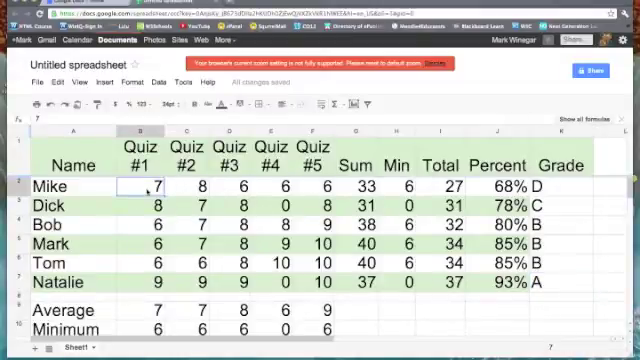
text(0)
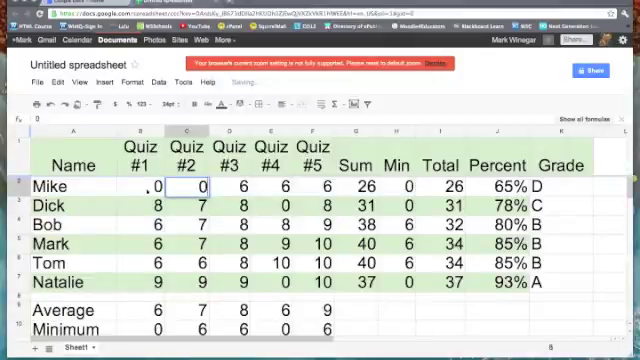